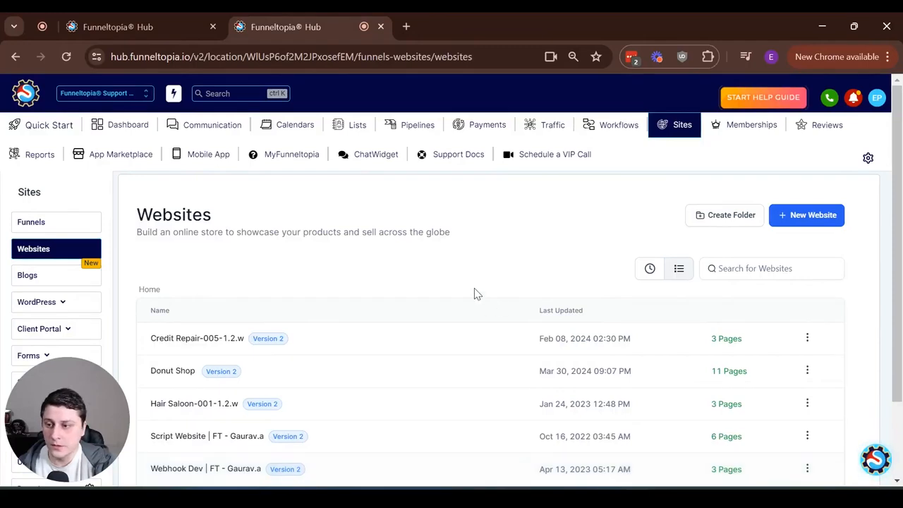
mouse_move(566, 295)
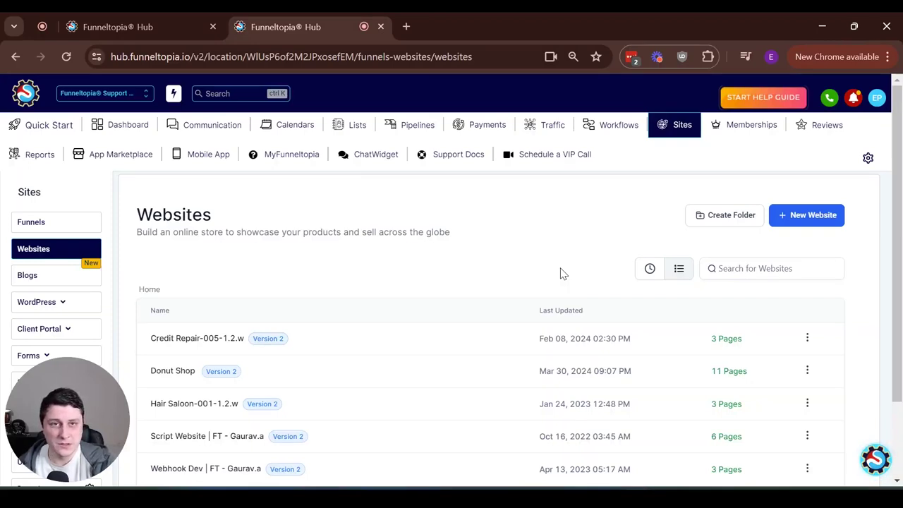
mouse_move(807, 223)
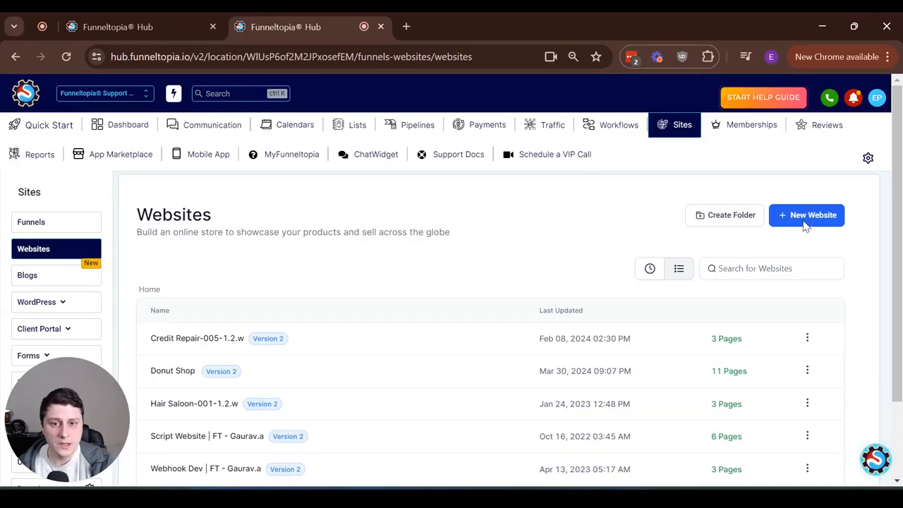
- Start a new website built from templates, bringing up the Template Library
left_click(807, 215)
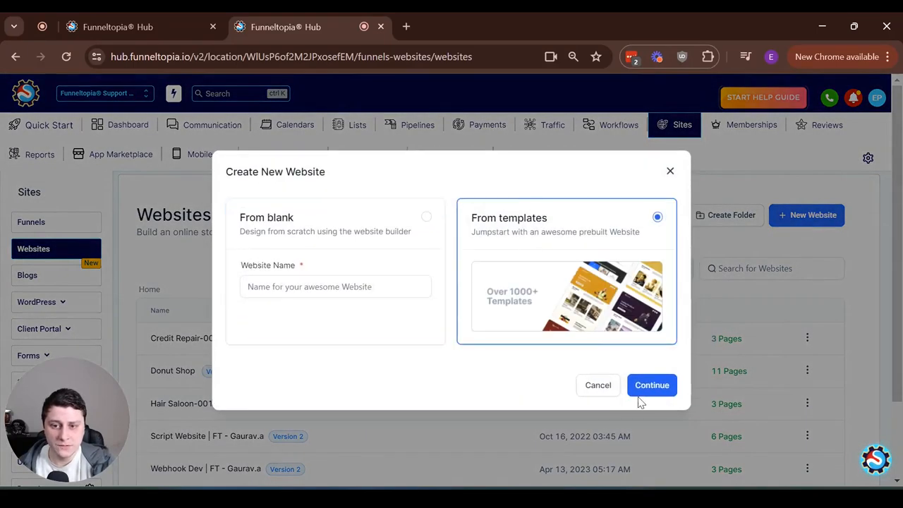
left_click(652, 385)
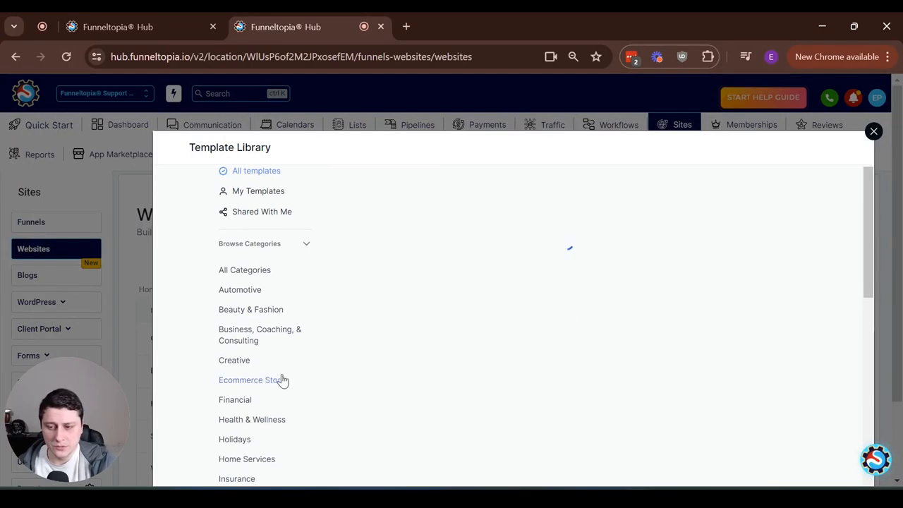
- Filter the library to the Ecommerce Store category listing five store templates
left_click(251, 380)
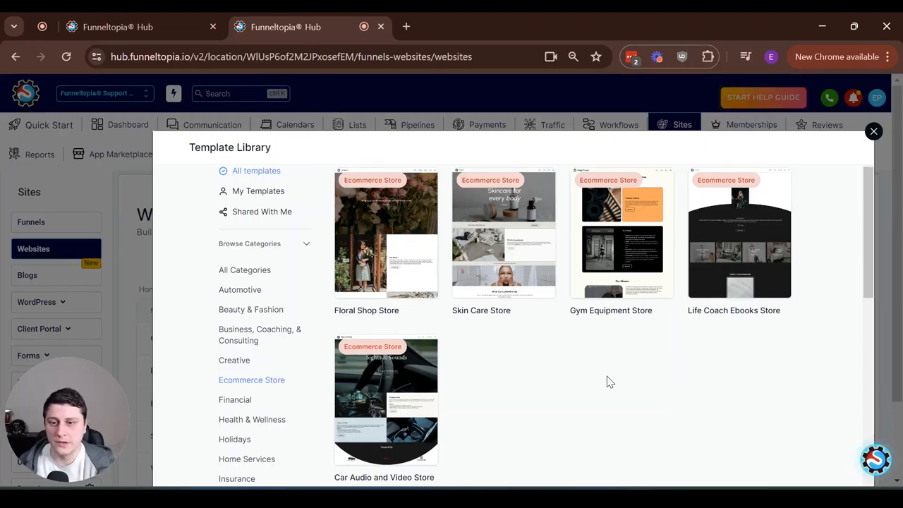
mouse_move(662, 386)
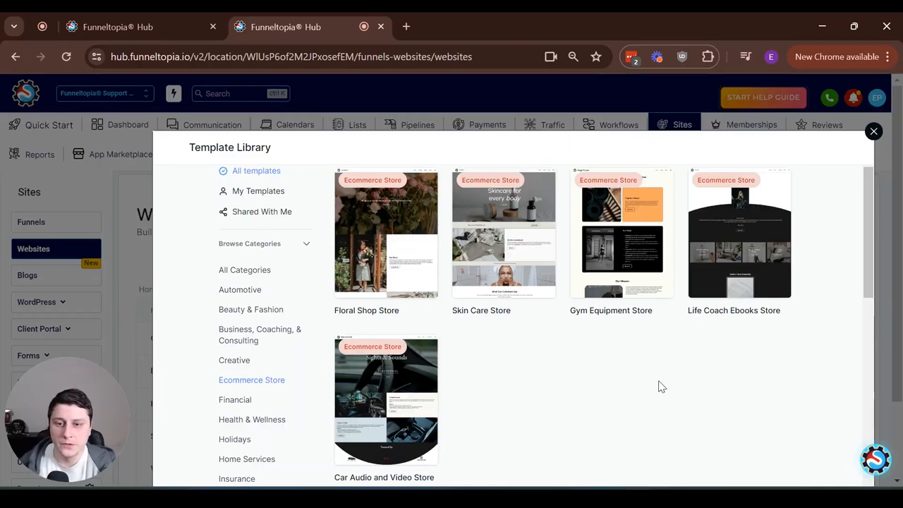
mouse_move(503, 240)
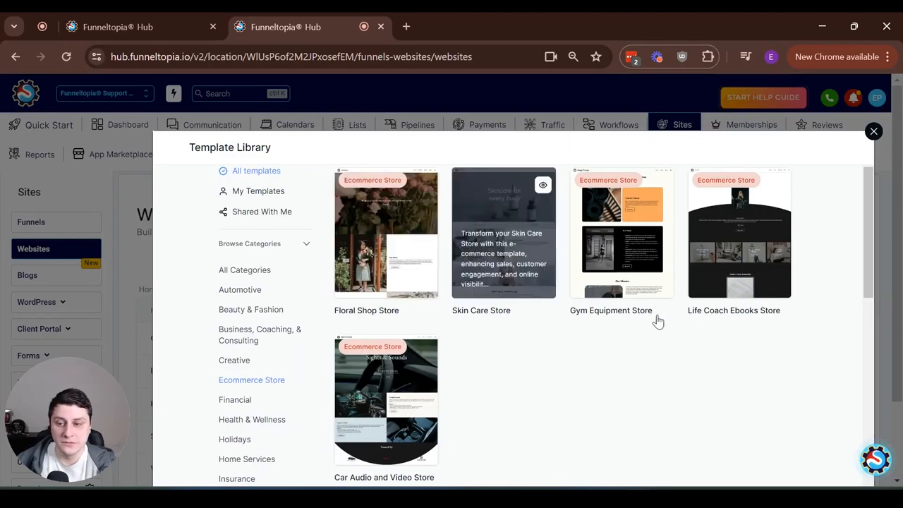
mouse_move(805, 353)
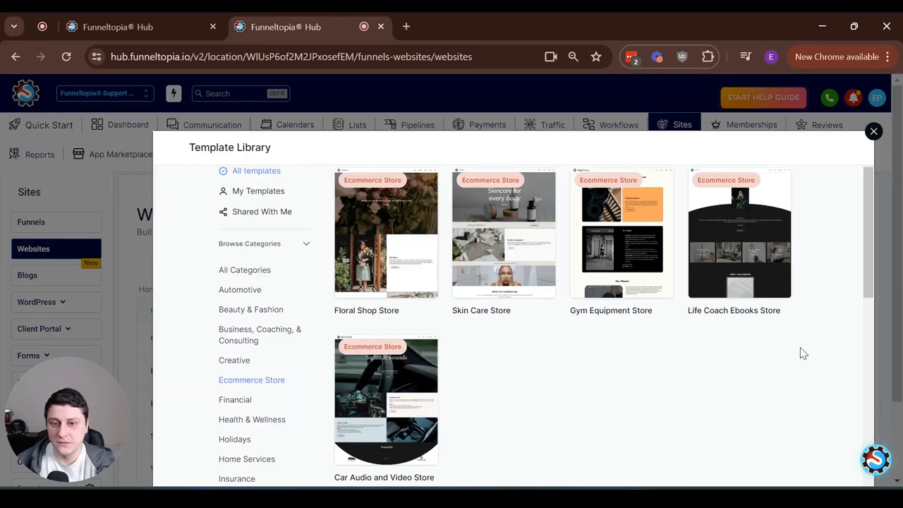